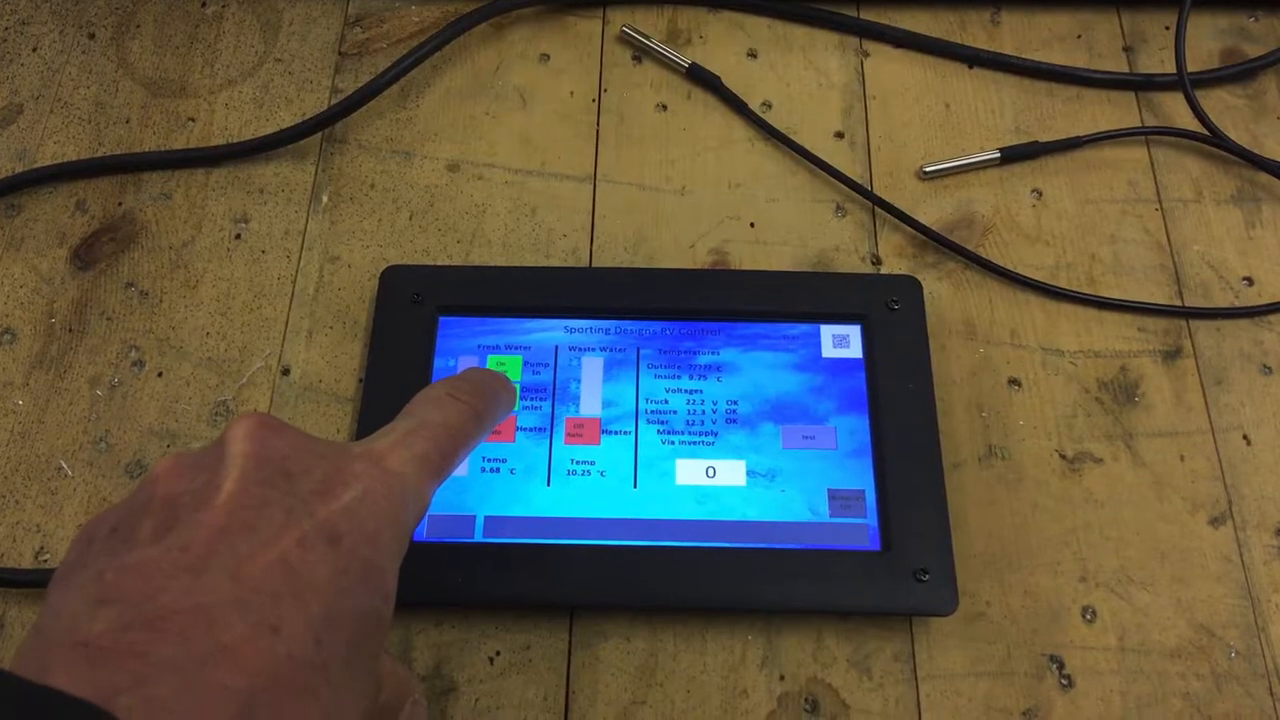
Step: Switch the Fresh Water Pump In override on despite the low fresh water level
click(500, 388)
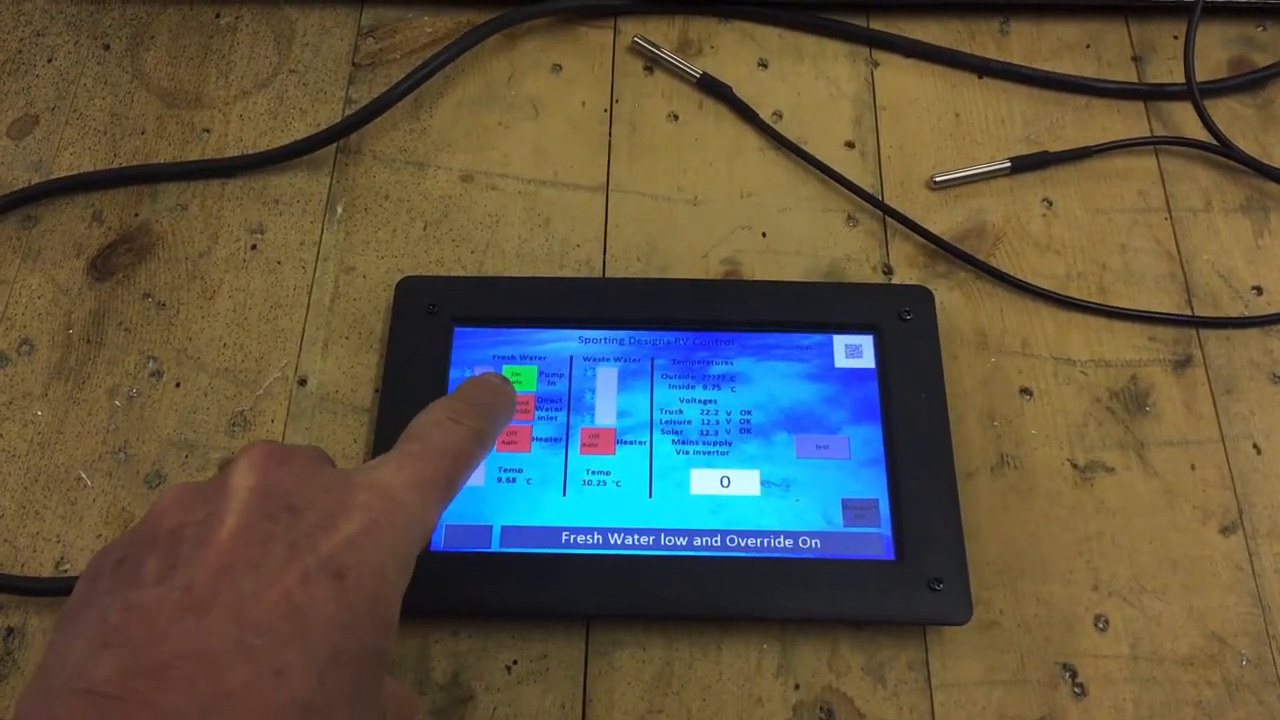